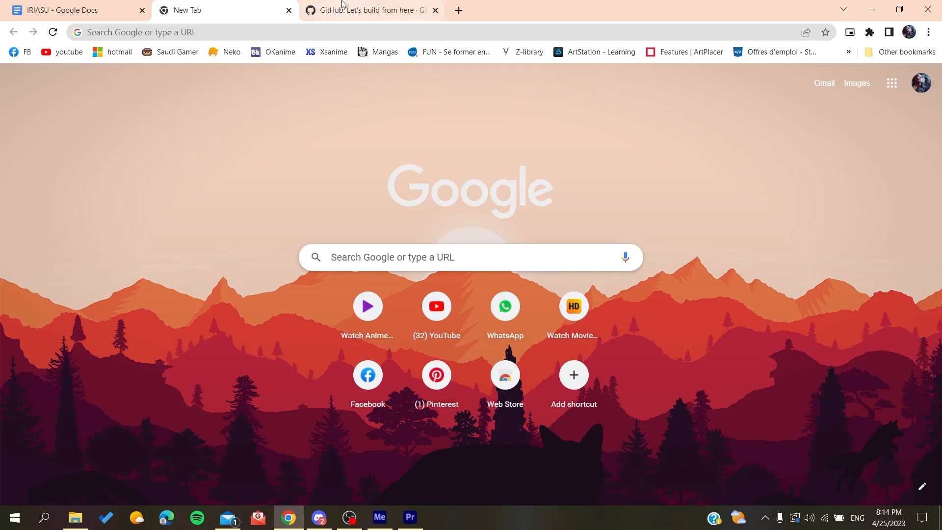
- Switch to the GitHub tab in Chrome and bring up the github.com home page
click(366, 10)
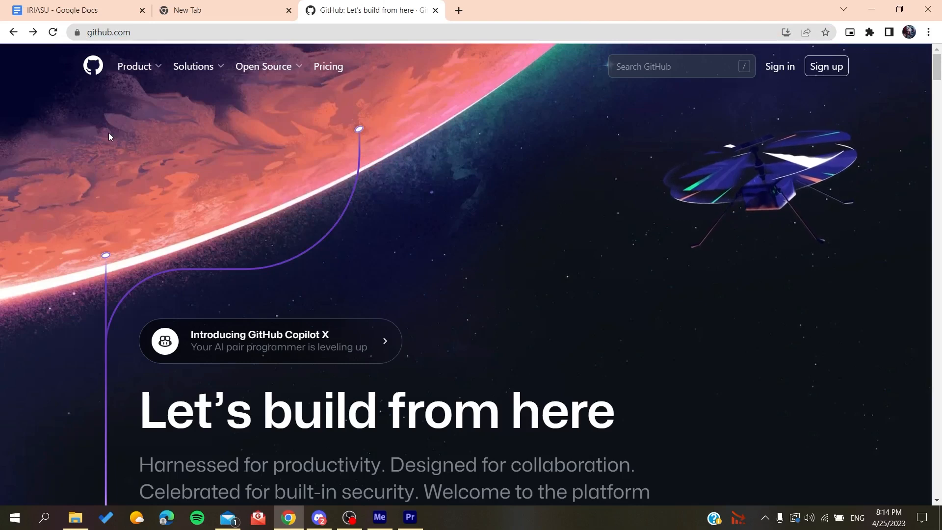
click(134, 67)
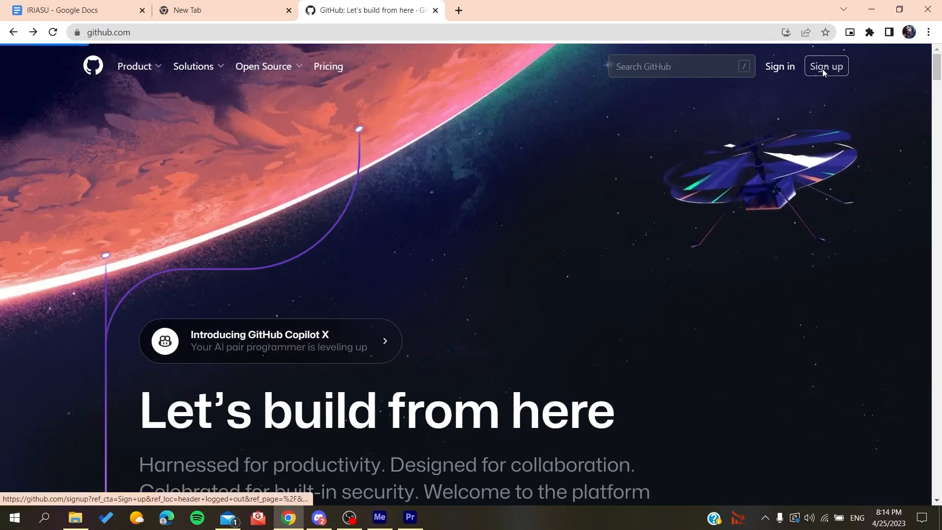
click(825, 66)
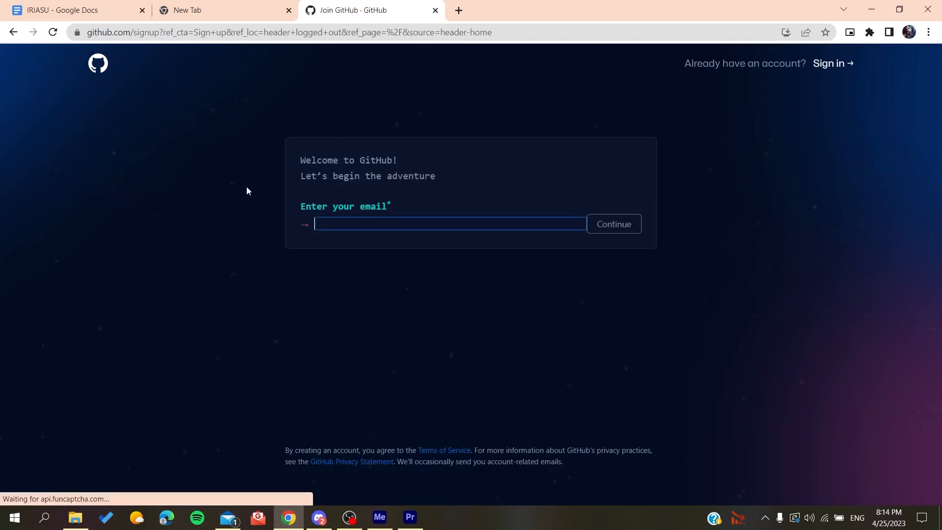
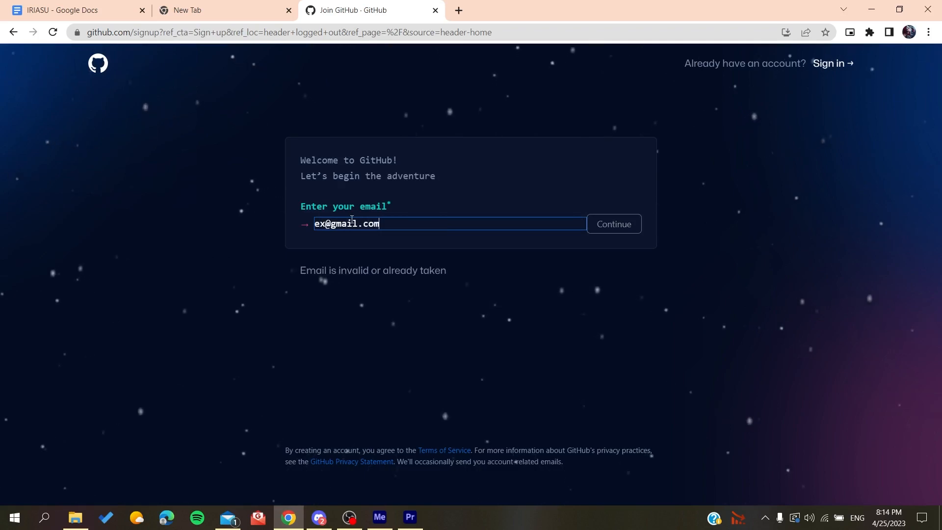
click(613, 223)
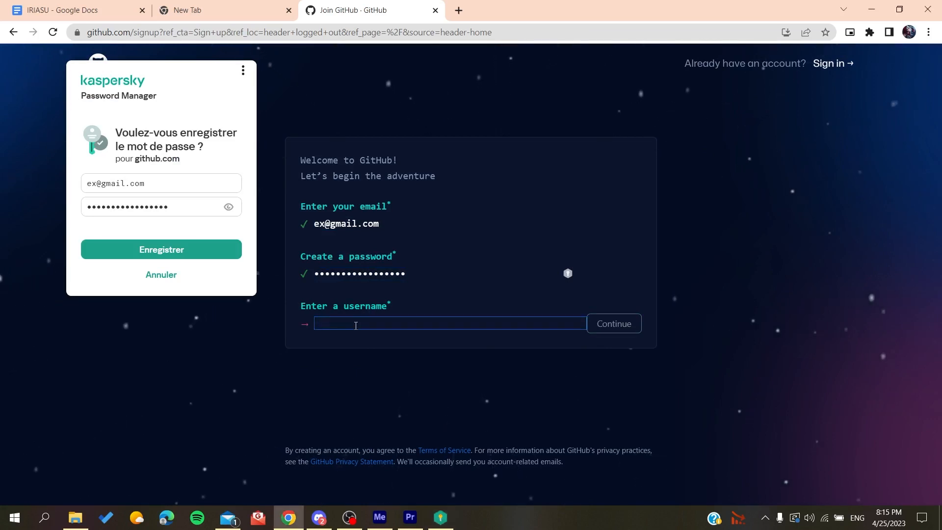
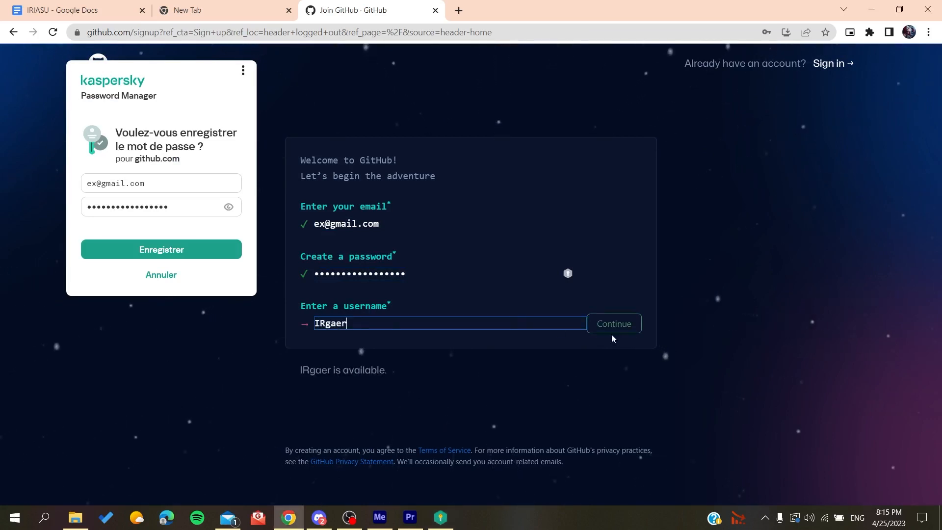
click(613, 324)
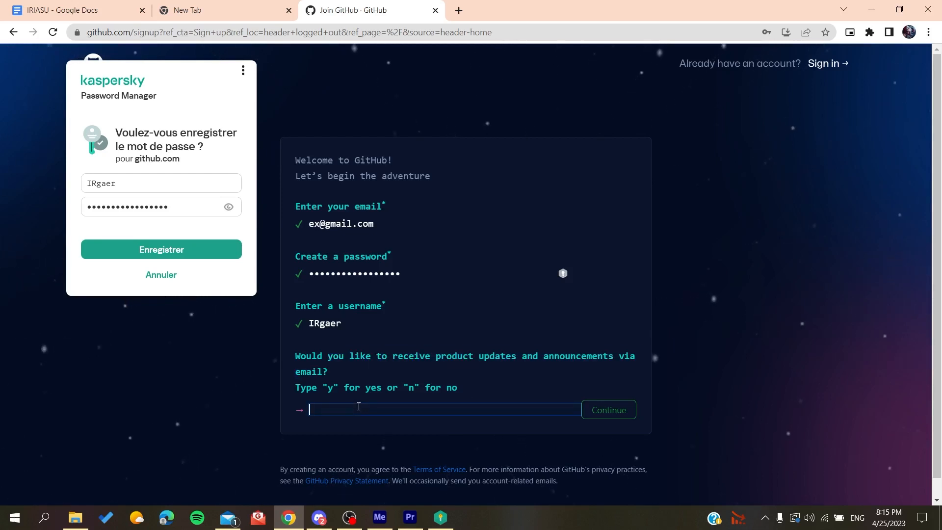
- Decline GitHub product-update emails and continue to verification
click(607, 410)
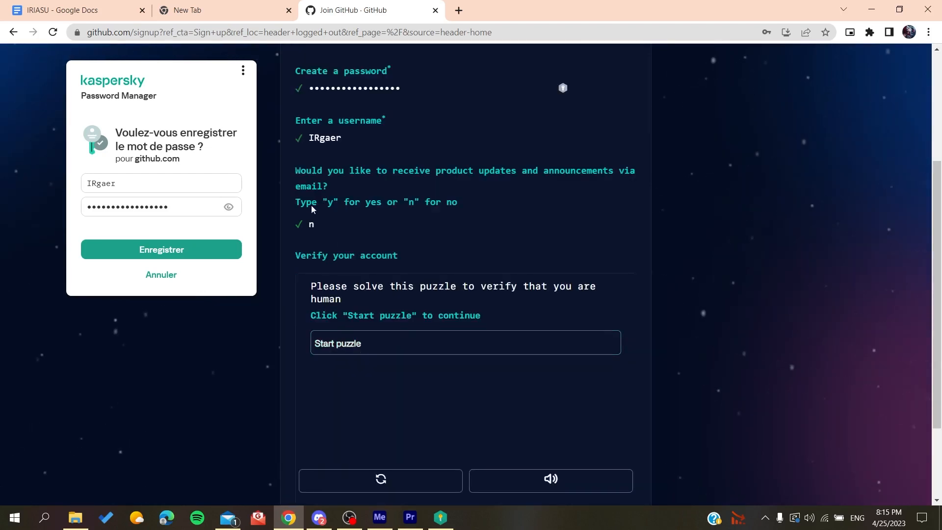
drag(365, 286, 342, 299)
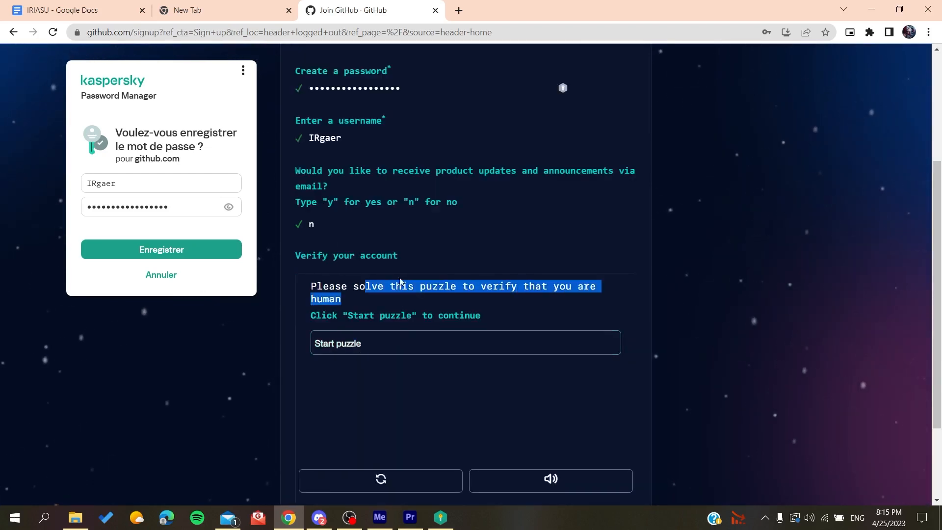
scroll(down, 3)
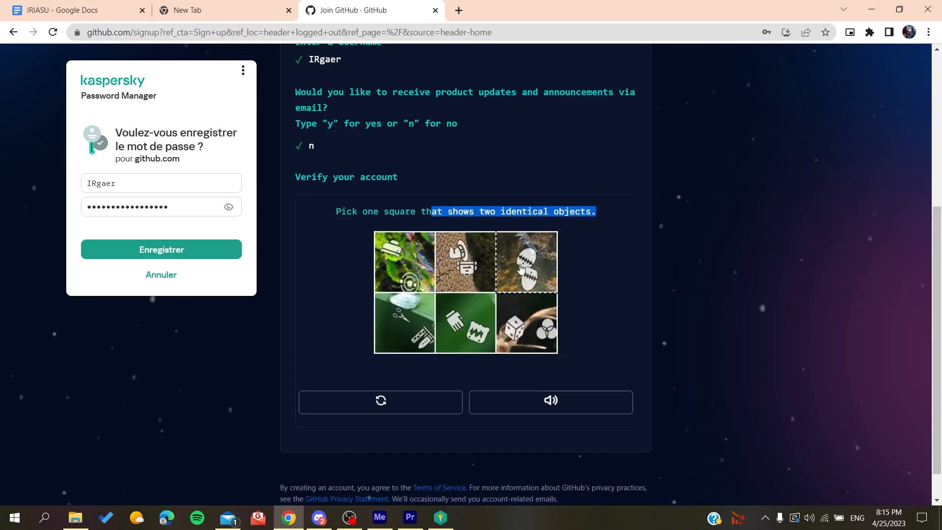
- Solve the verification puzzle by picking the two-identical-objects square, then create the account
click(380, 401)
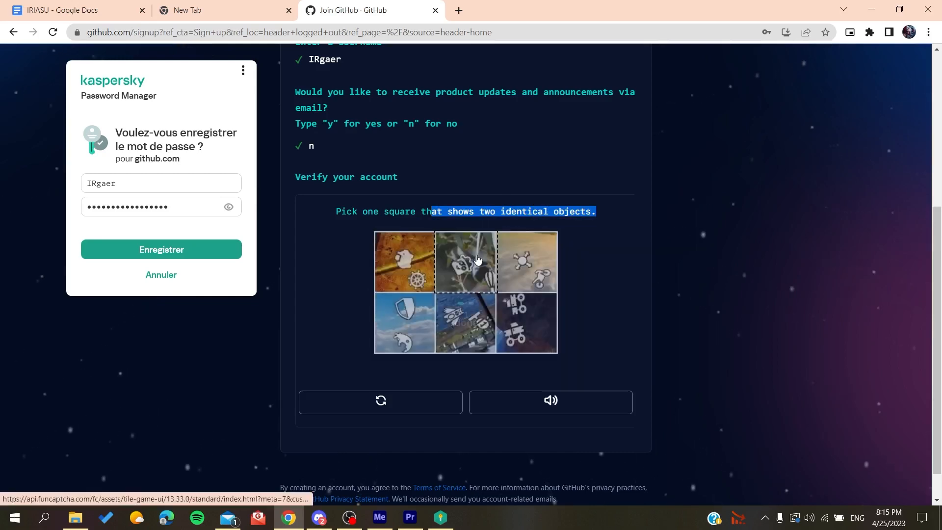
click(527, 323)
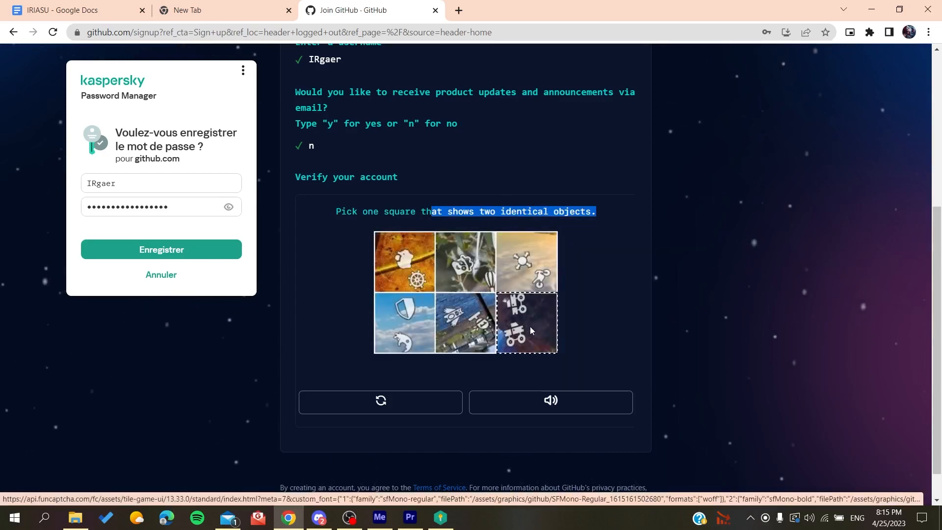
click(527, 323)
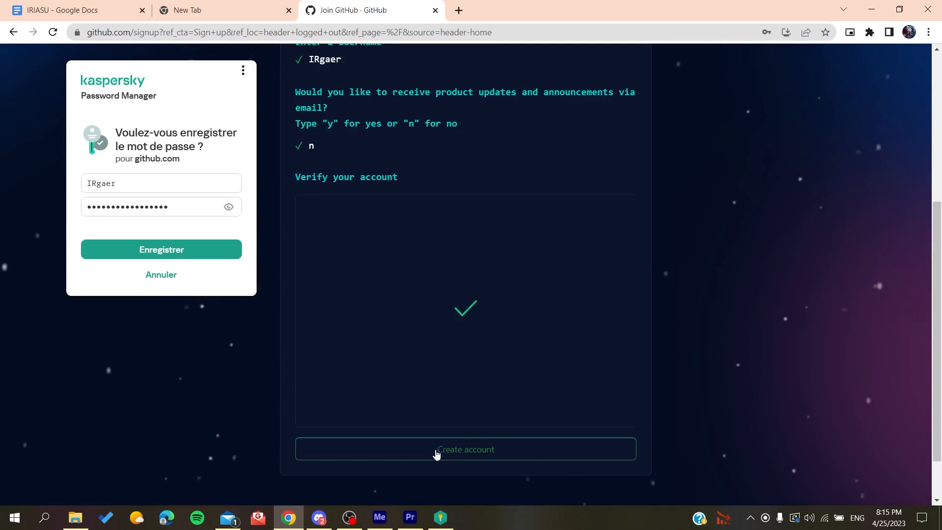
click(465, 450)
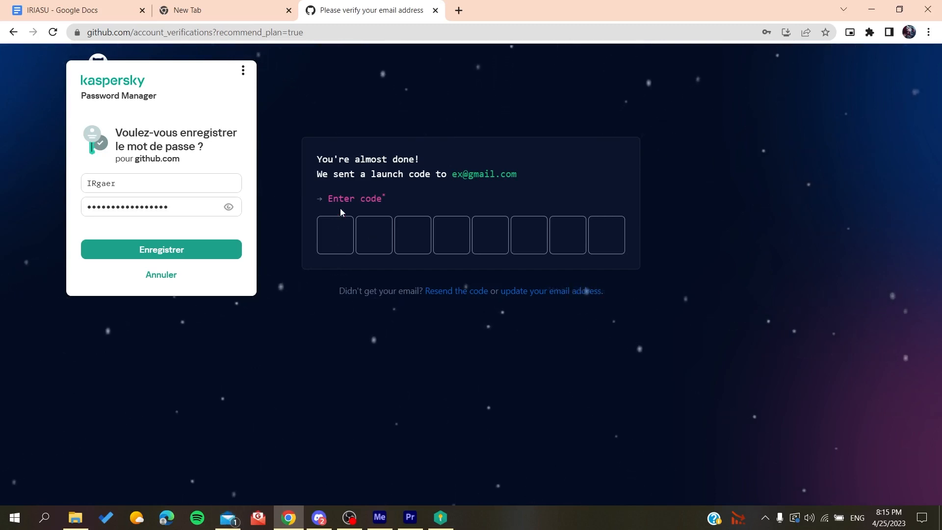
- Activate the first launch-code box to begin entering the emailed code
click(335, 235)
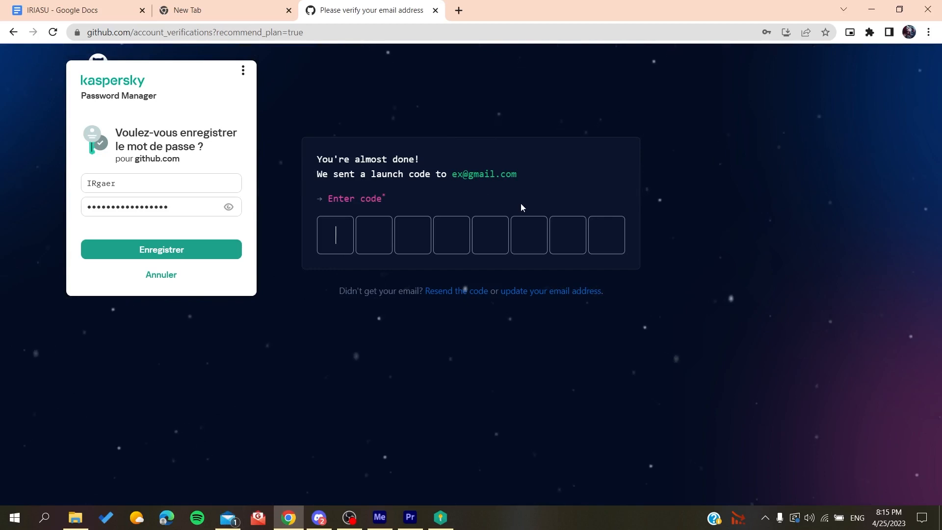
mouse_move(301, 260)
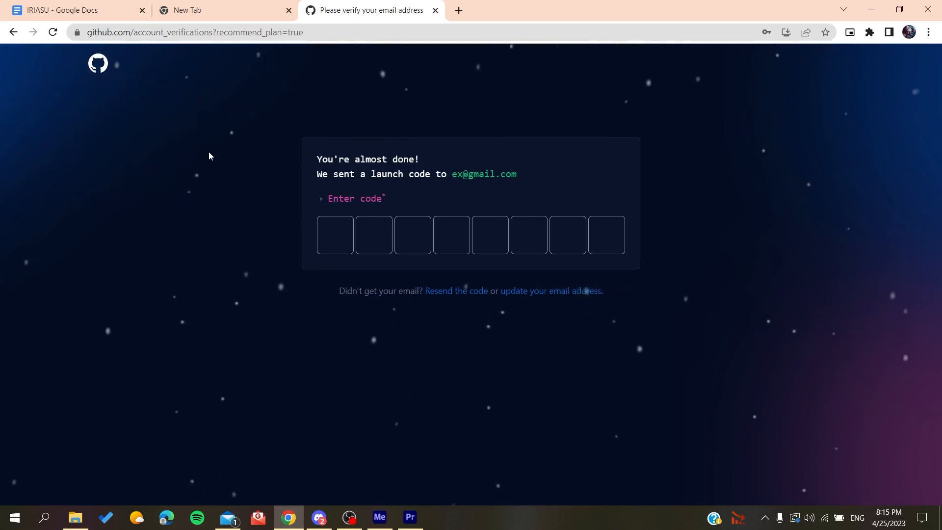
mouse_move(187, 161)
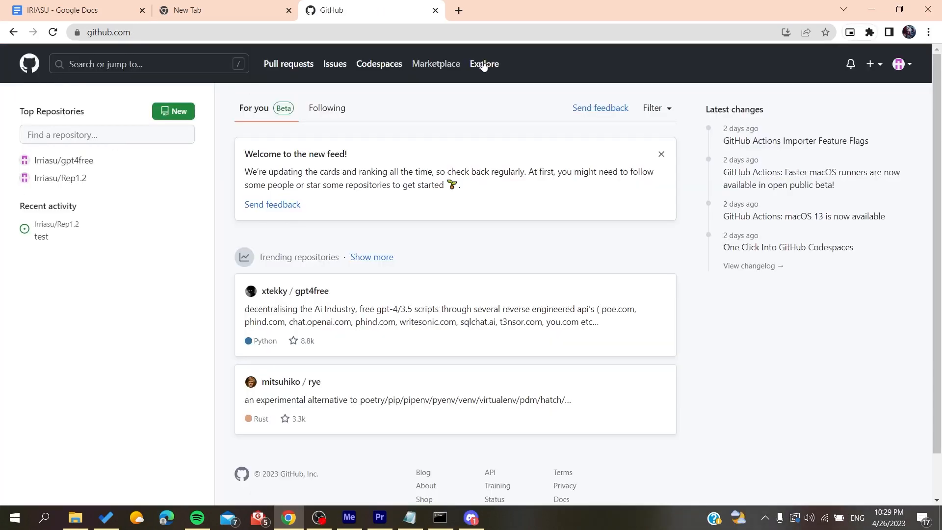
- Open Rep1.2 from the profile's Repositories list and highlight its URL in the address bar
click(902, 64)
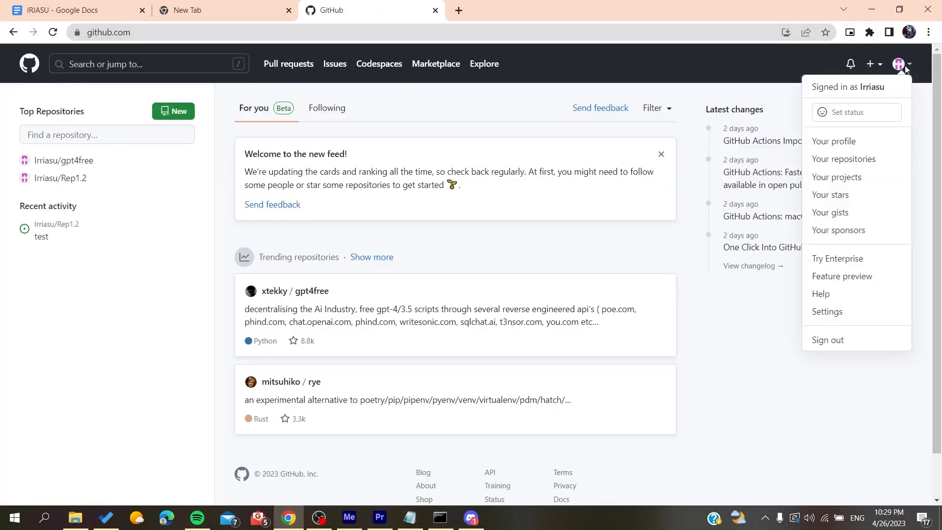
mouse_move(843, 144)
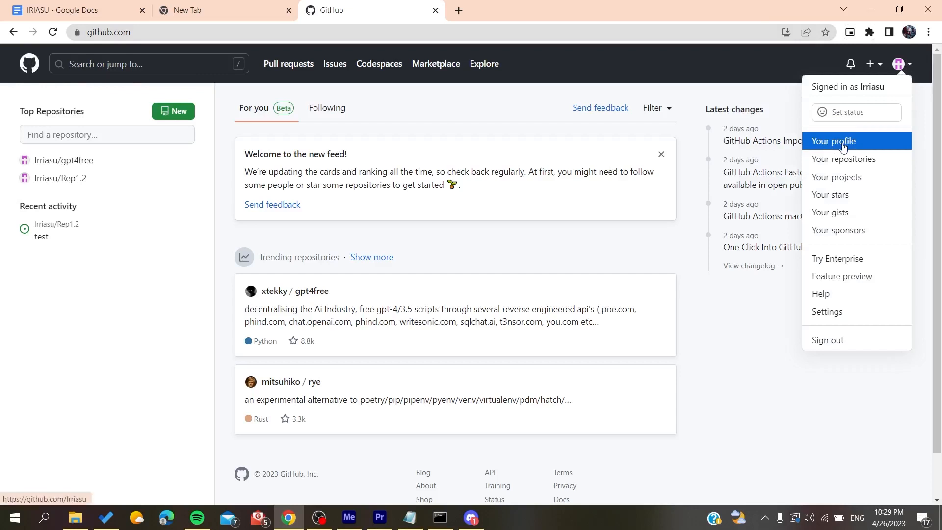
click(836, 144)
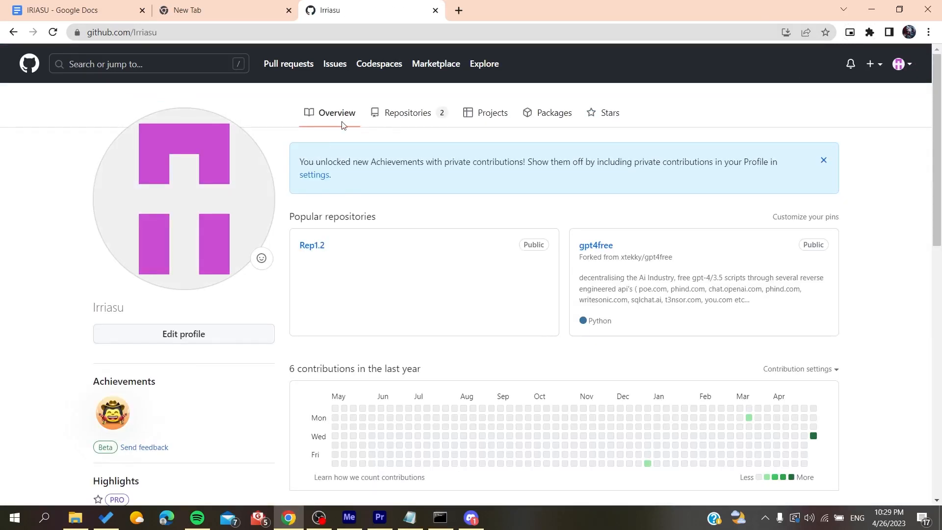
mouse_move(407, 113)
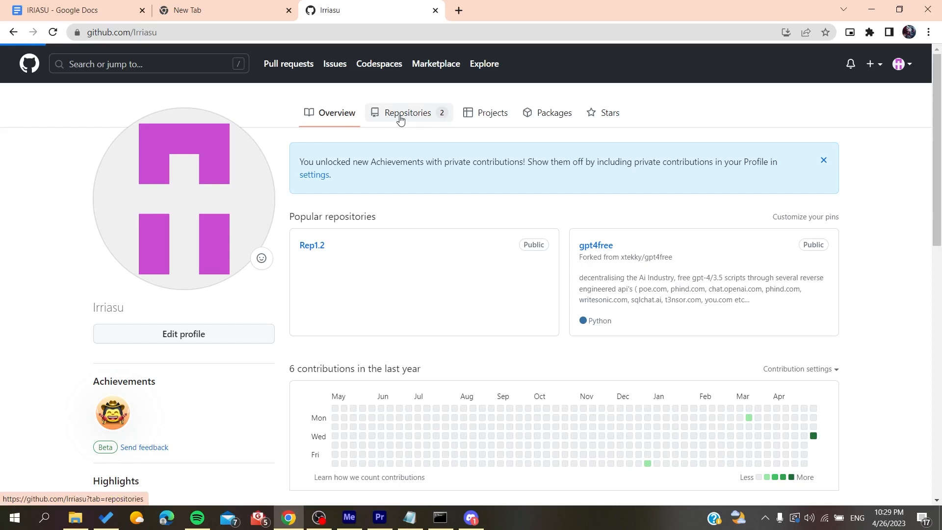
click(406, 113)
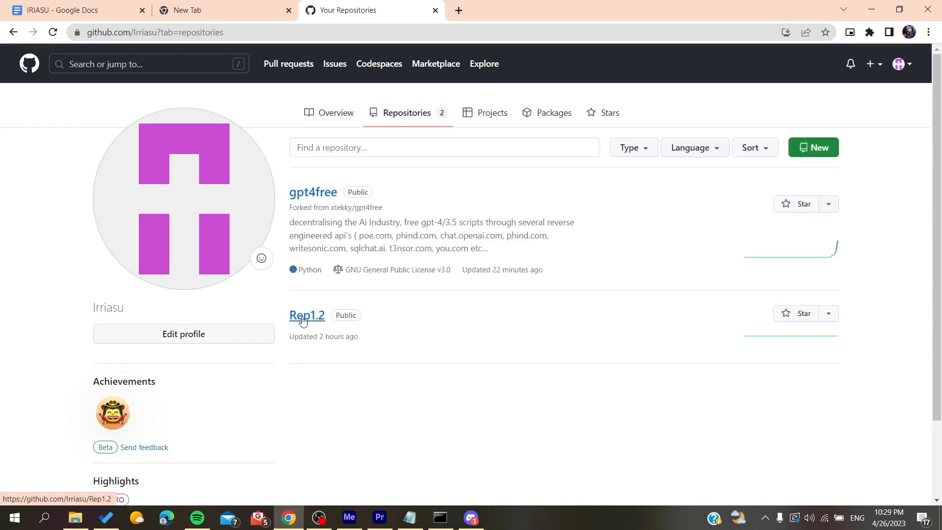
click(306, 315)
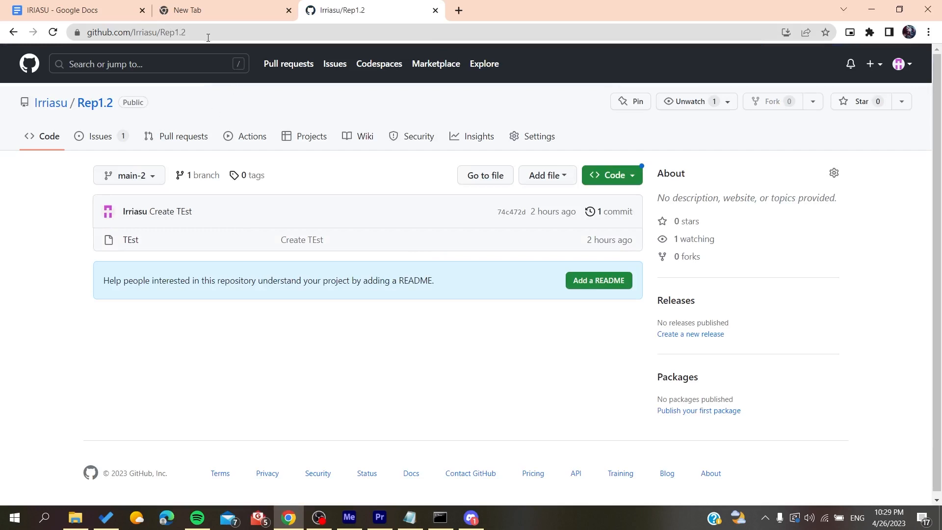
click(139, 31)
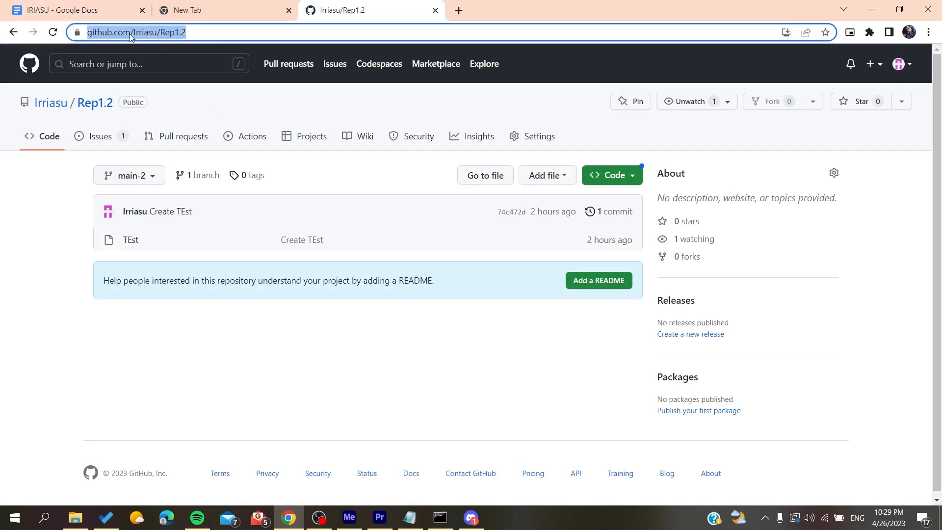